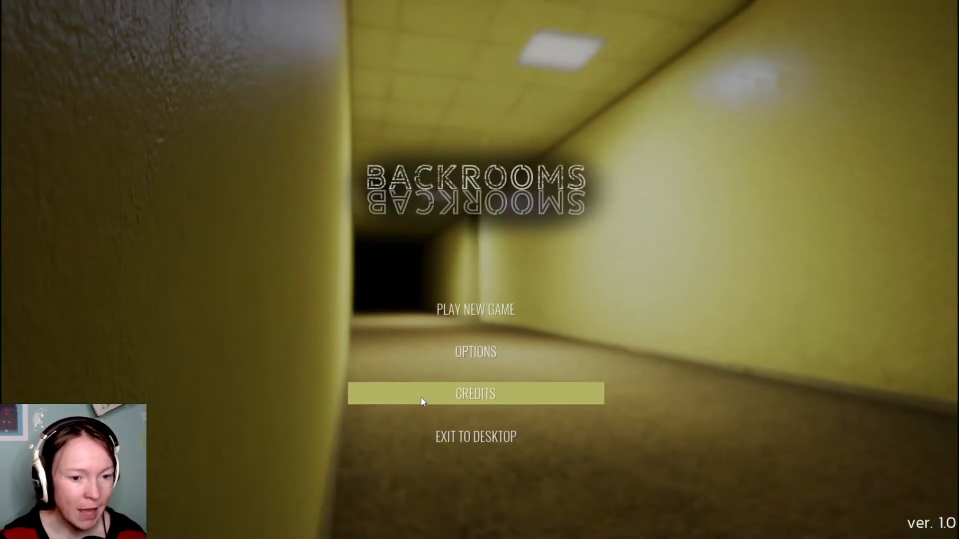
- Set the Gameplay options to English language and Medium difficulty, then leave settings
left_click(476, 352)
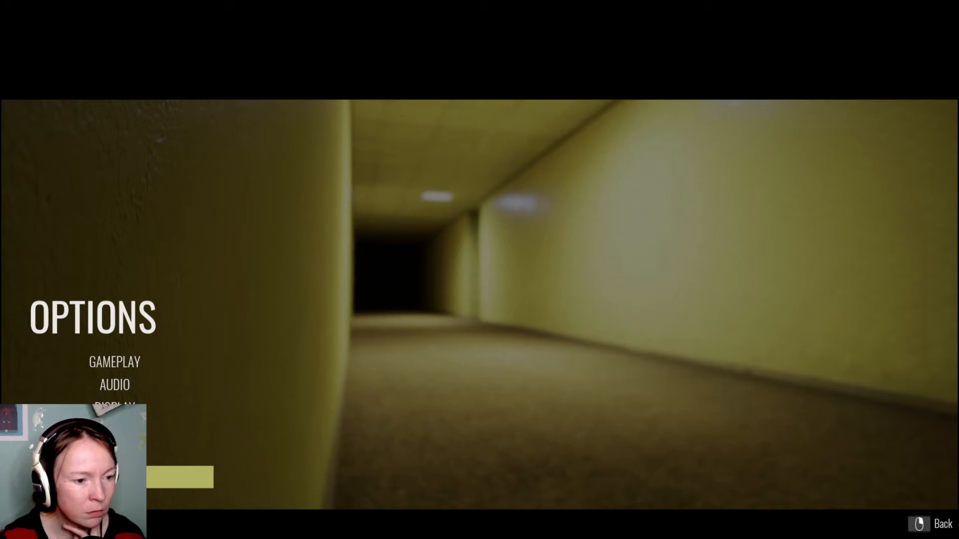
left_click(114, 362)
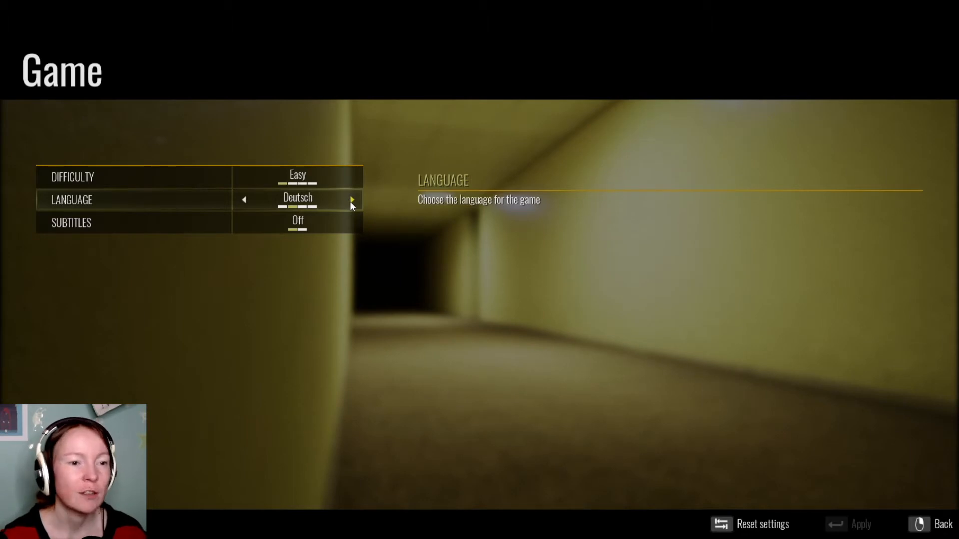
left_click(352, 198)
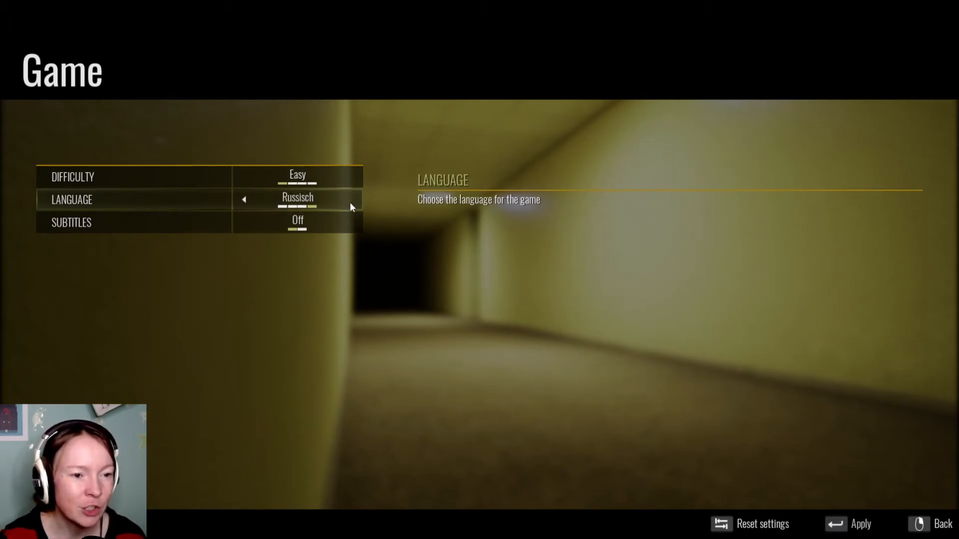
left_click(245, 199)
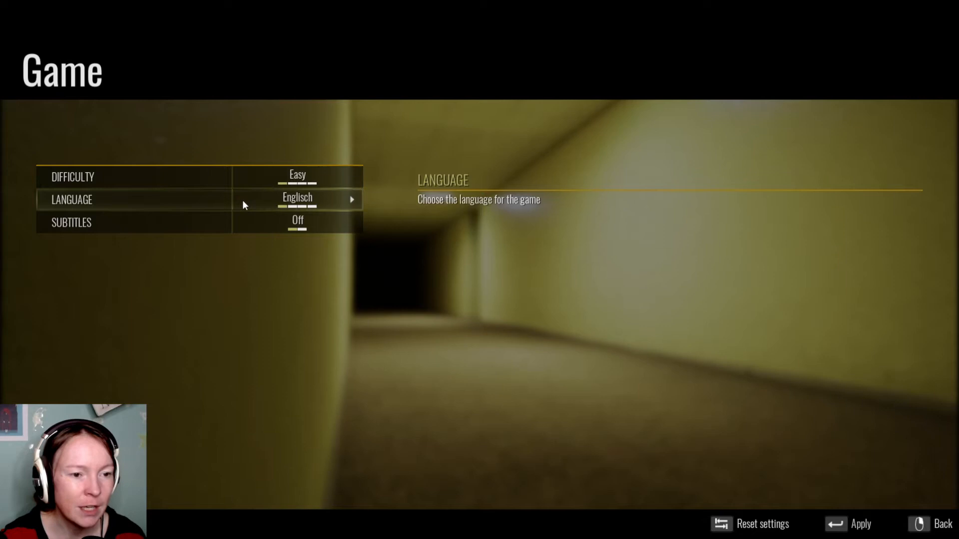
mouse_move(352, 225)
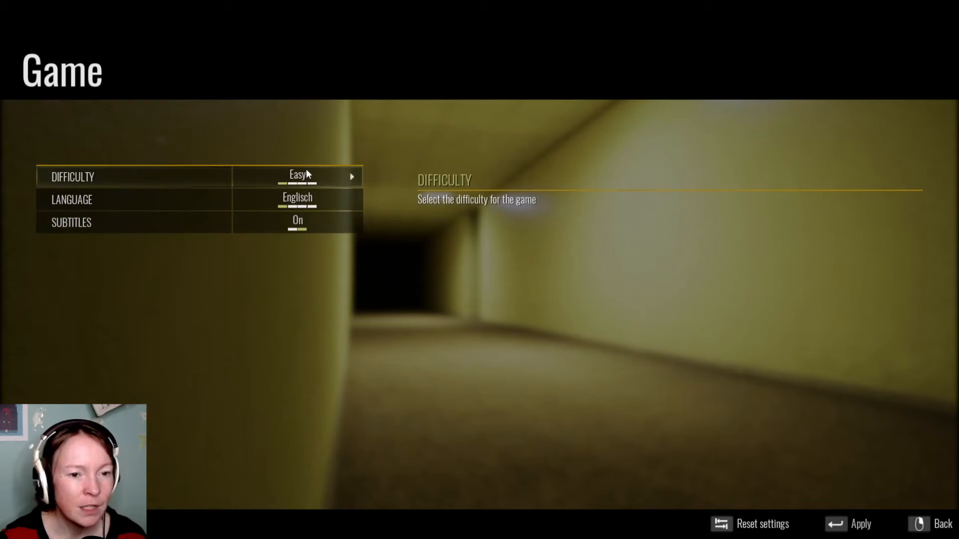
left_click(352, 176)
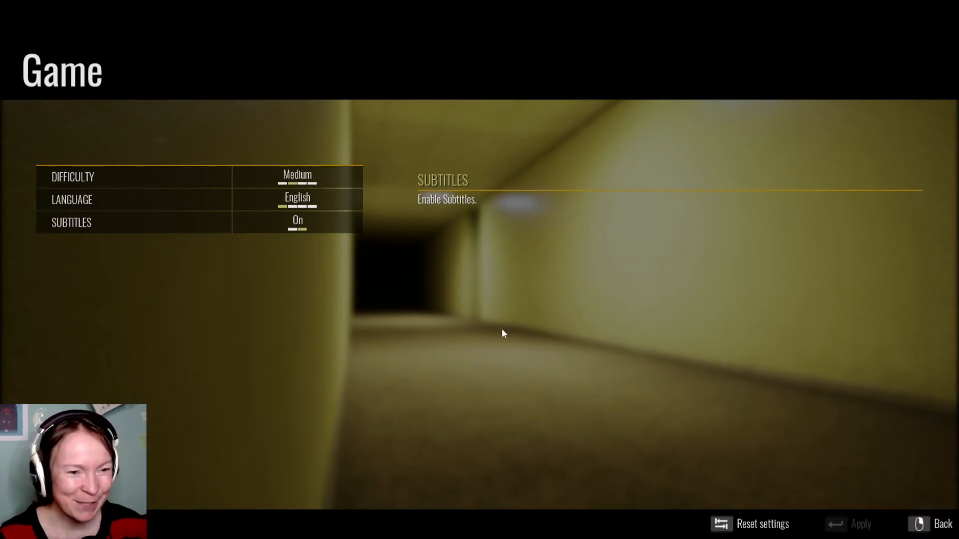
left_click(940, 524)
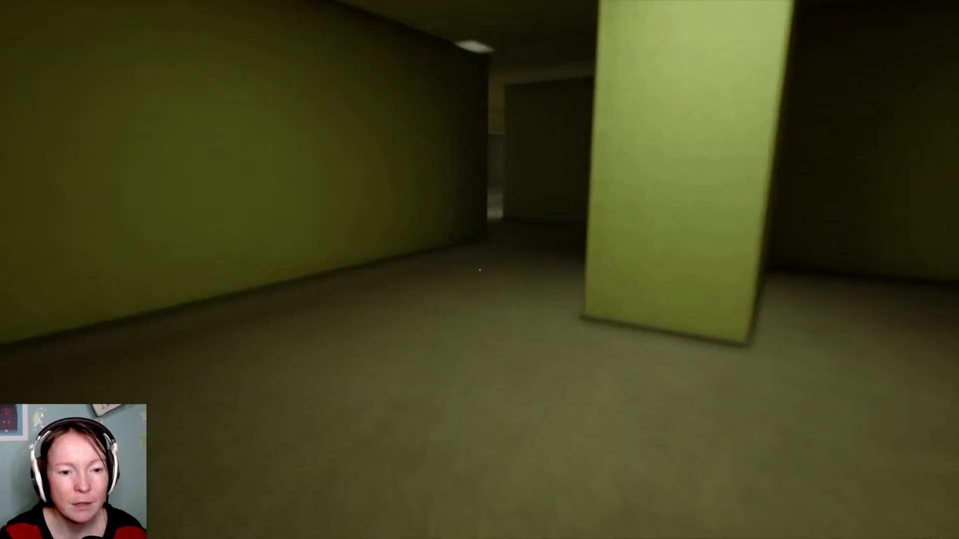
mouse_move(478, 271)
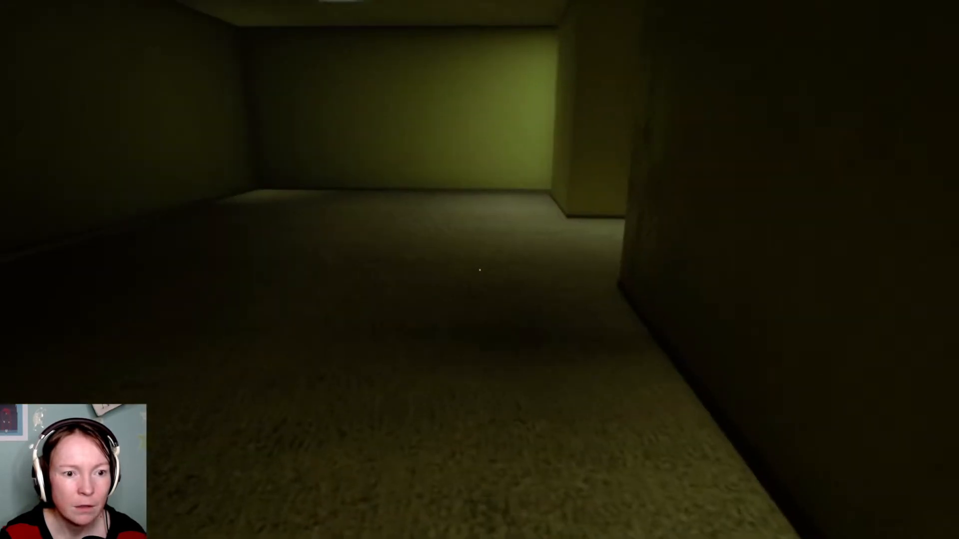
- Walk forward past the pillar and down the narrow corridor
key("w")
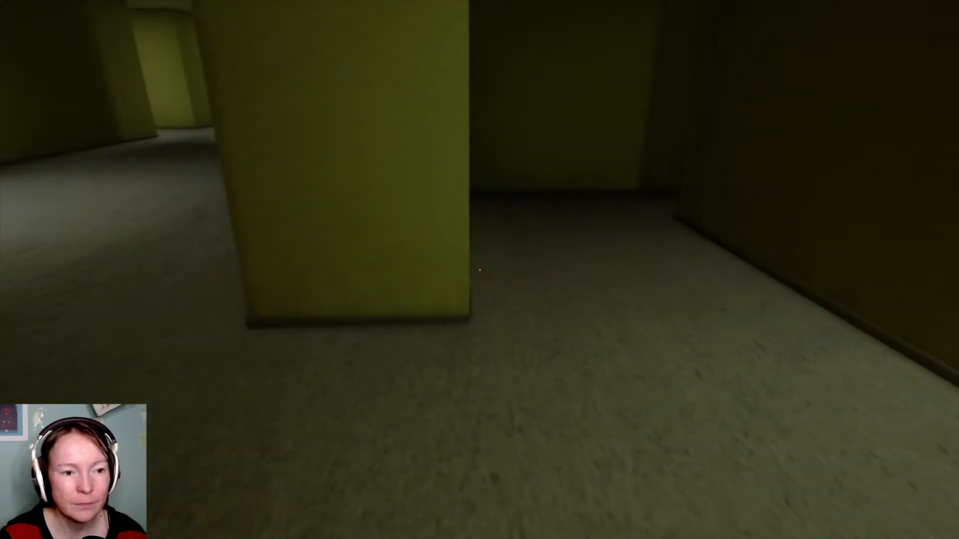
key("w")
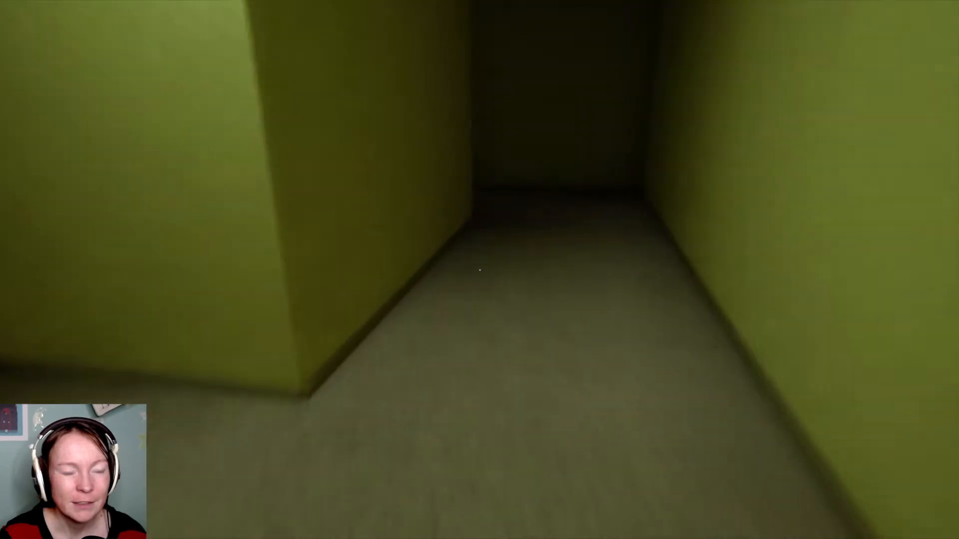
key("w")
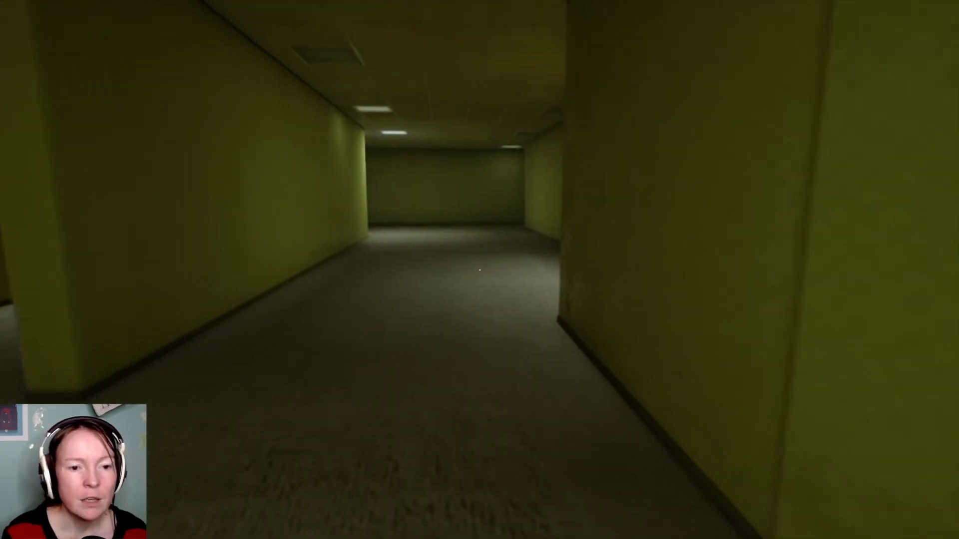
mouse_move(478, 269)
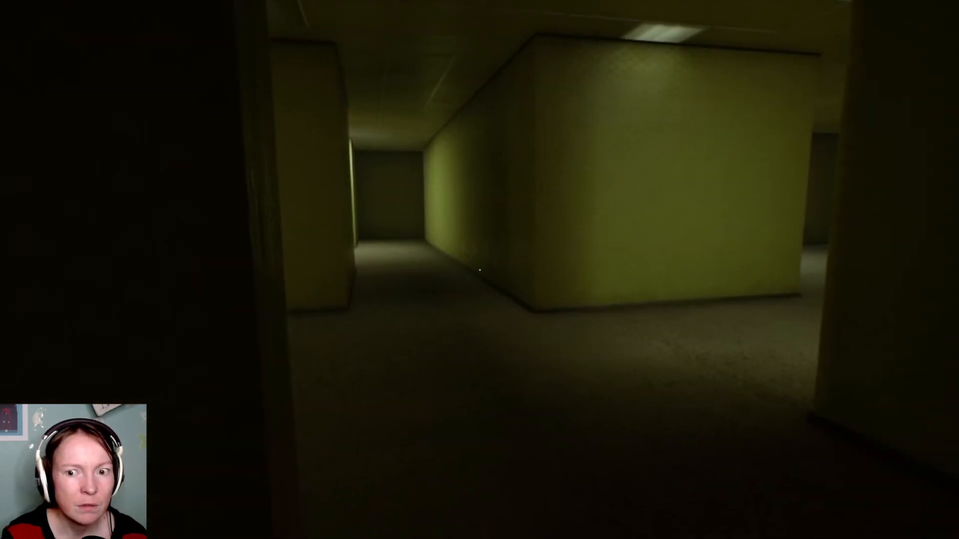
- Keep walking forward through the dim yellow halls into the wide room
key("w")
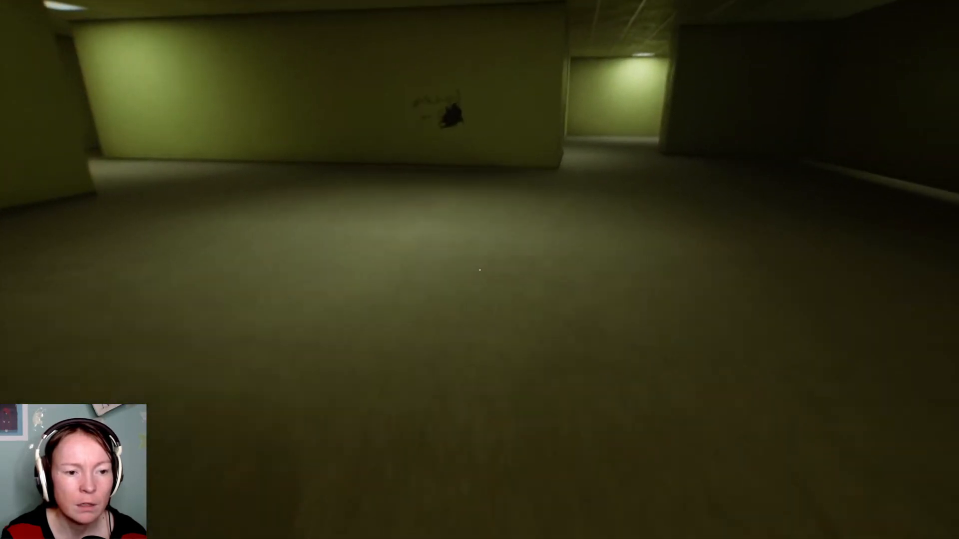
mouse_move(479, 271)
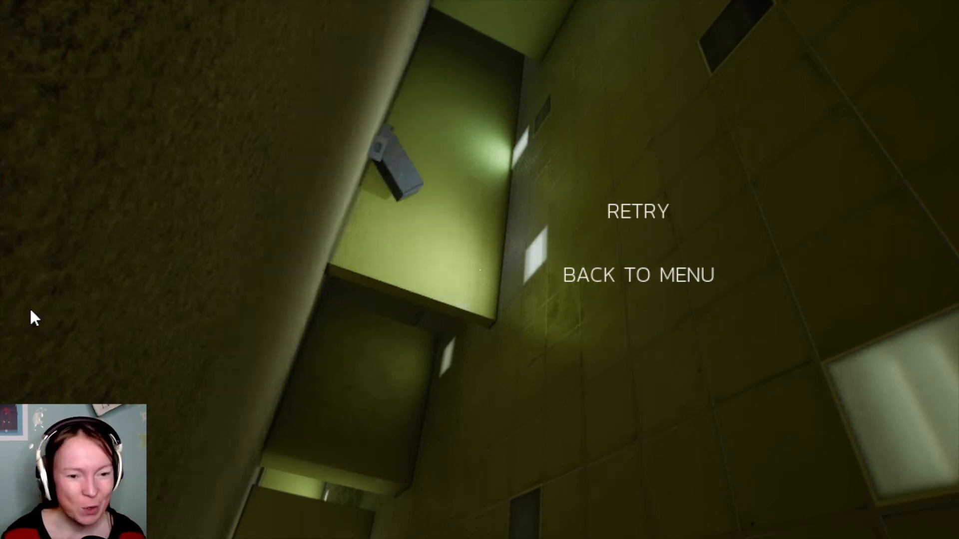
mouse_move(592, 200)
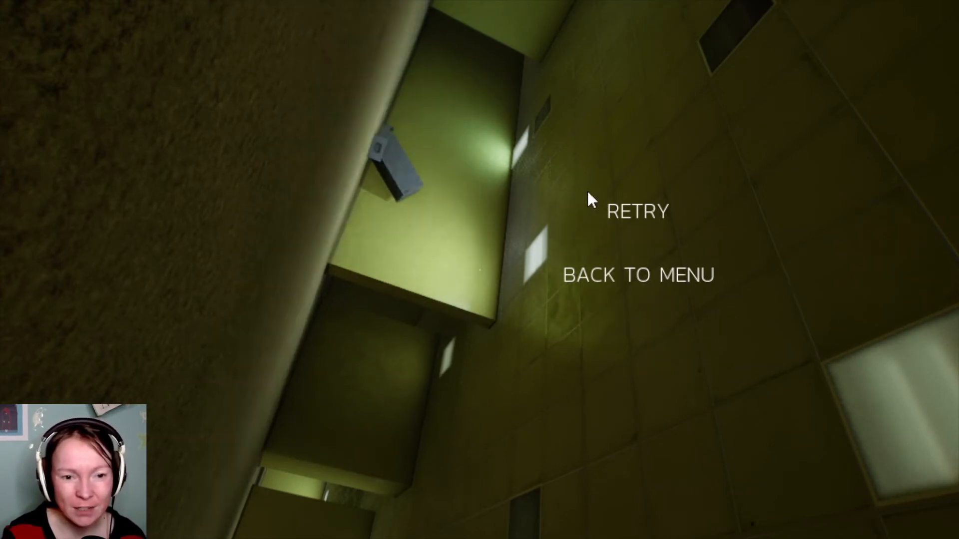
- Retry the level and walk forward through the corridors again
left_click(634, 211)
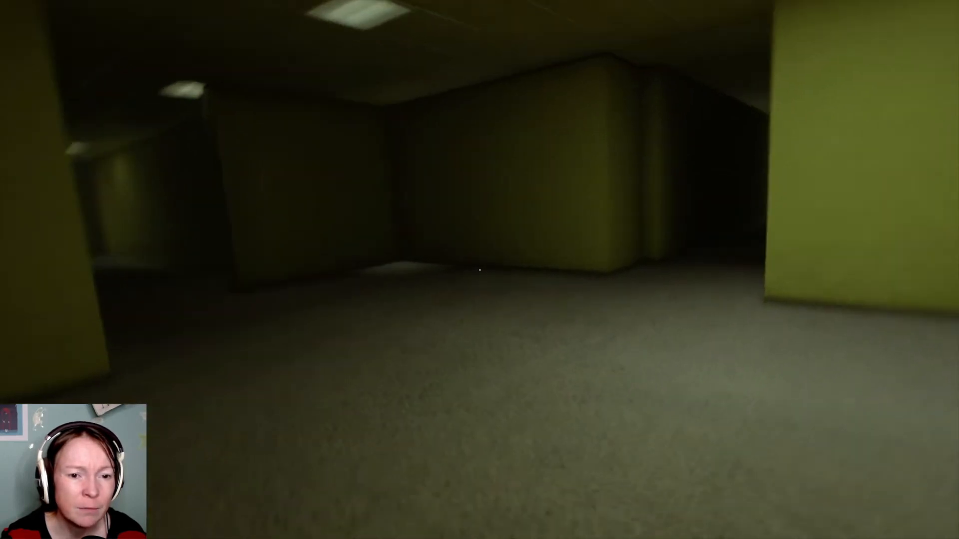
mouse_move(480, 271)
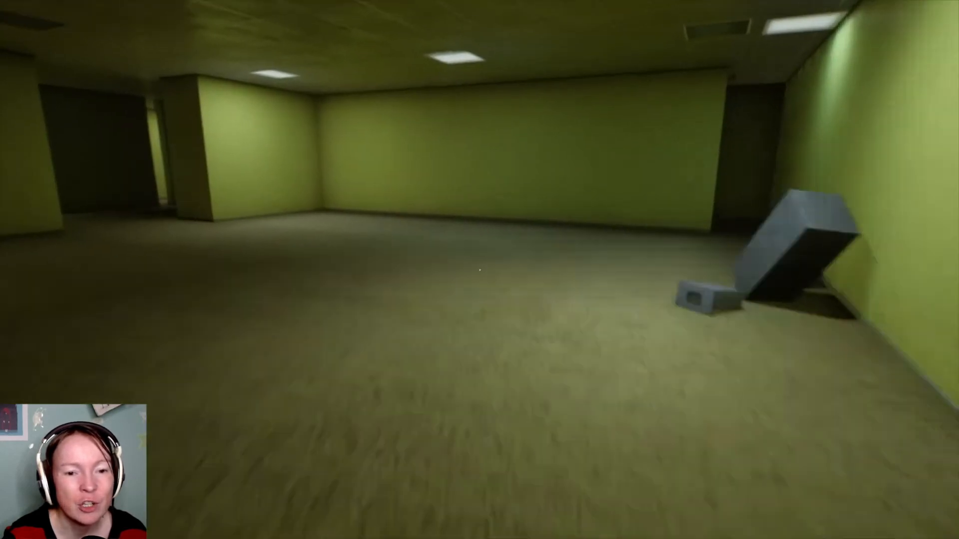
key("w")
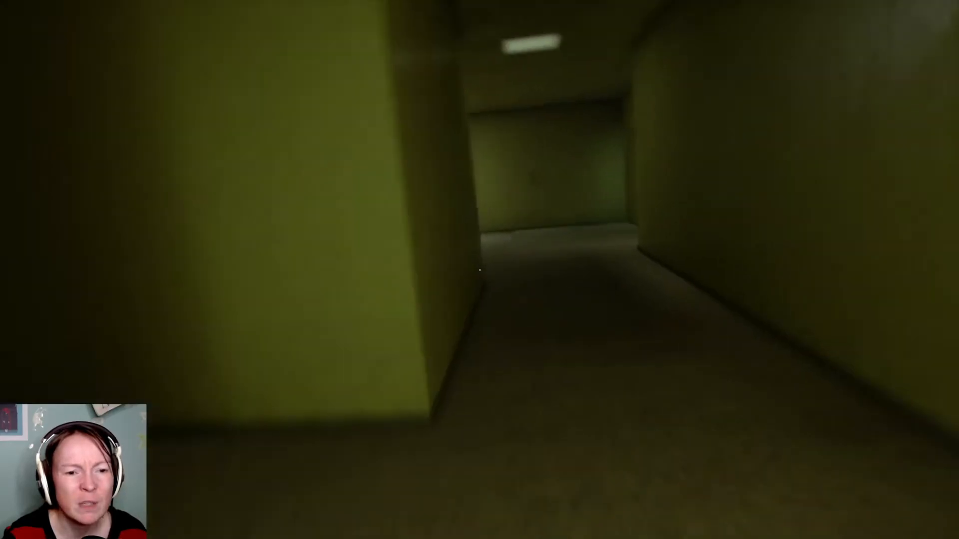
mouse_move(478, 282)
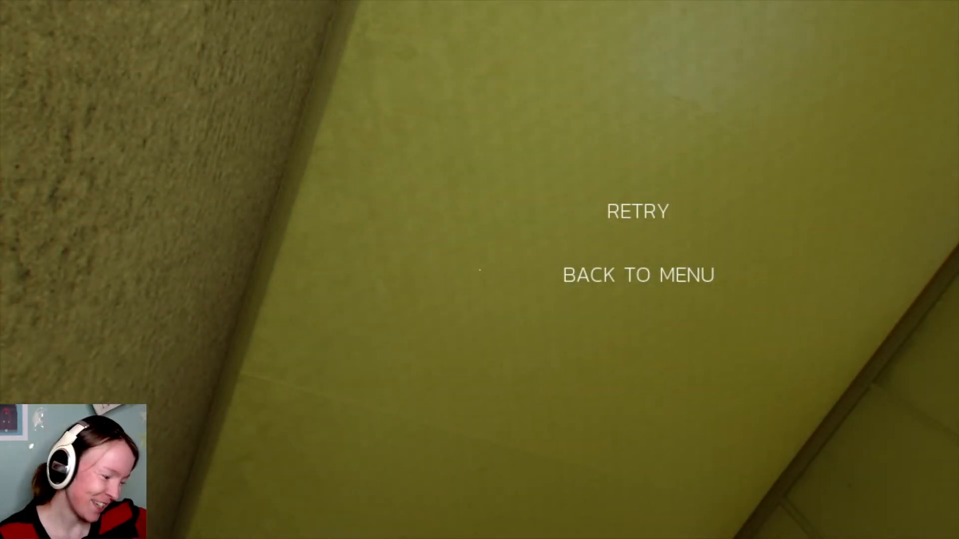
- Leave the game-over screen and scroll through the credits to their end
left_click(635, 213)
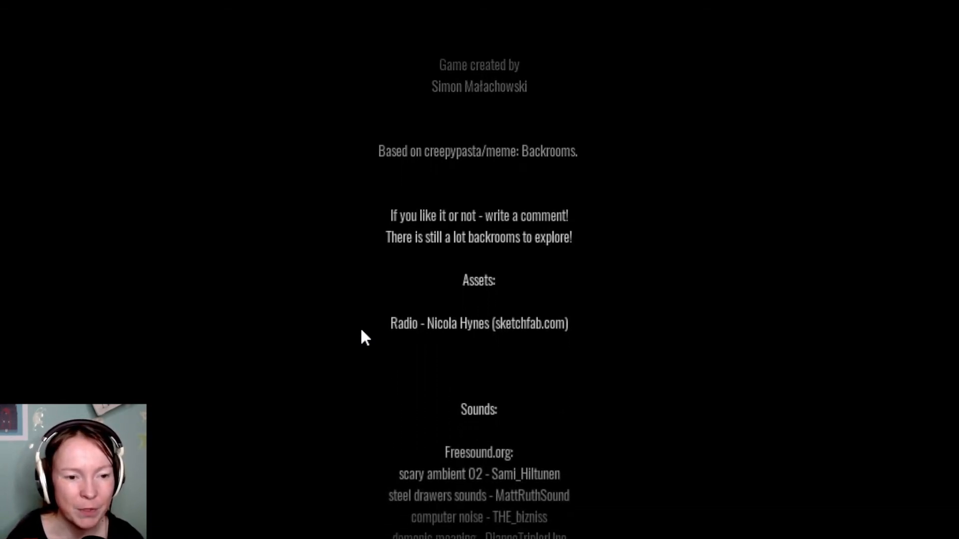
scroll("down", 3)
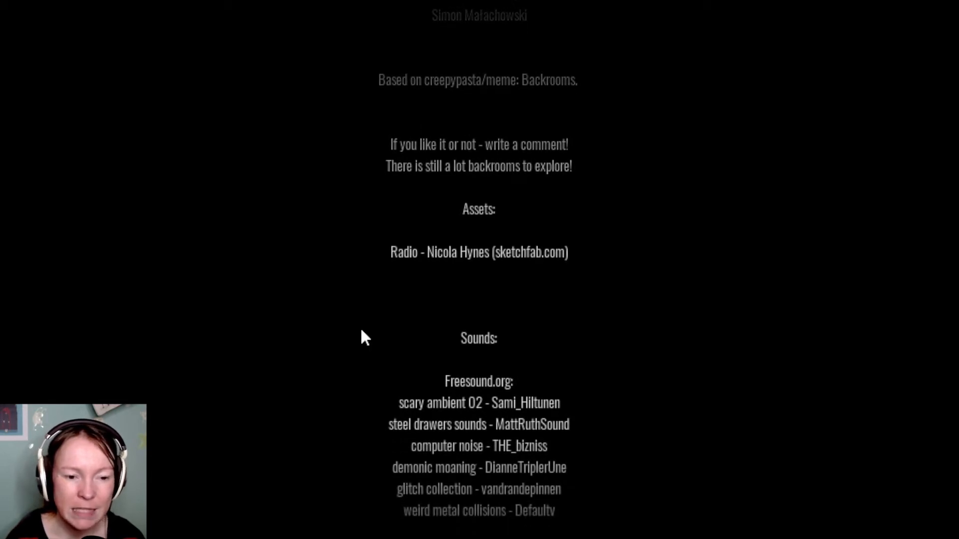
scroll("down", 3)
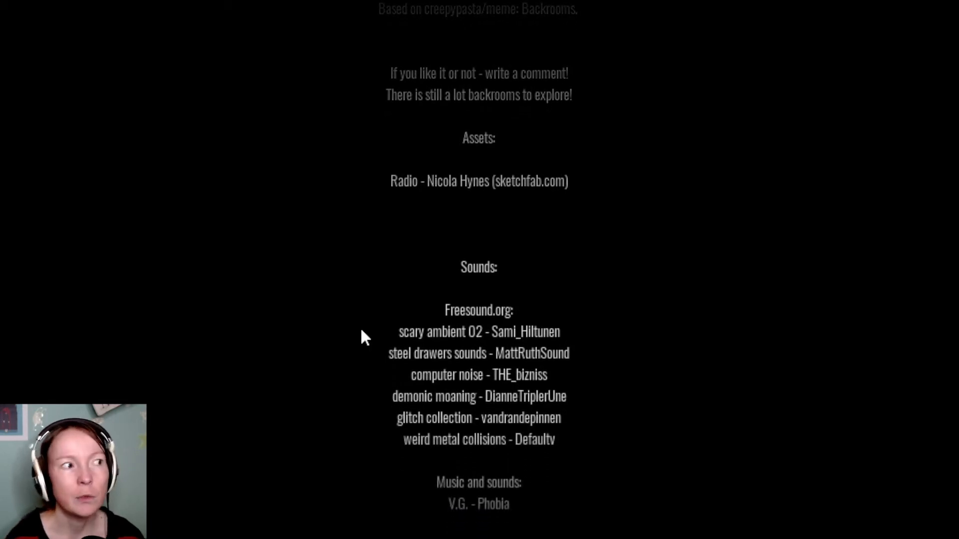
scroll("down", 3)
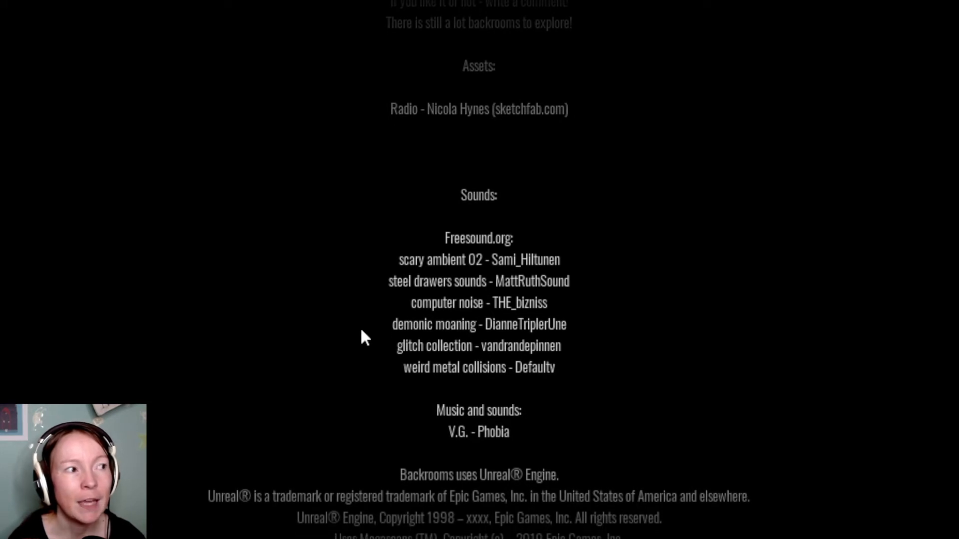
scroll("down", 3)
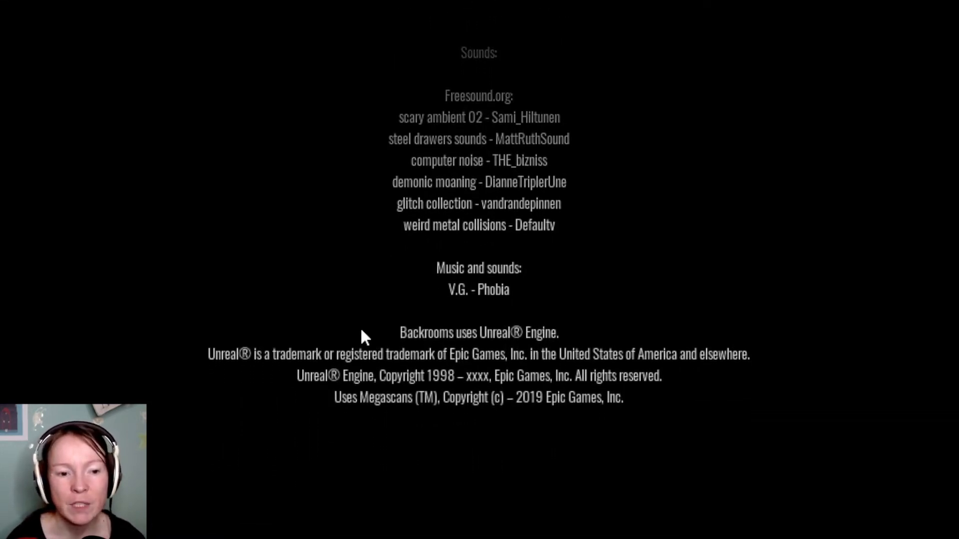
scroll("down", 3)
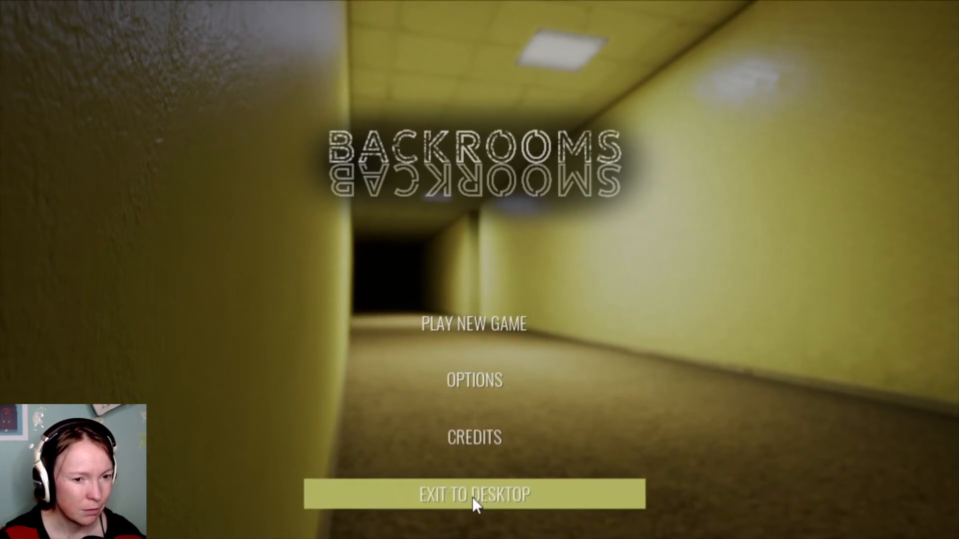
- Choose Exit to Desktop from the main title menu
left_click(473, 494)
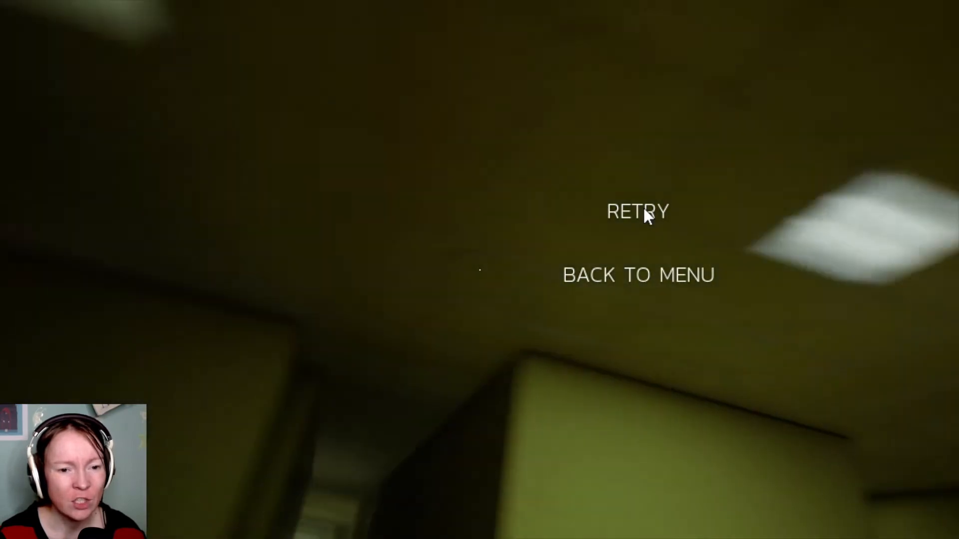
- Retry the level from the game-over screen to begin a new run
left_click(638, 212)
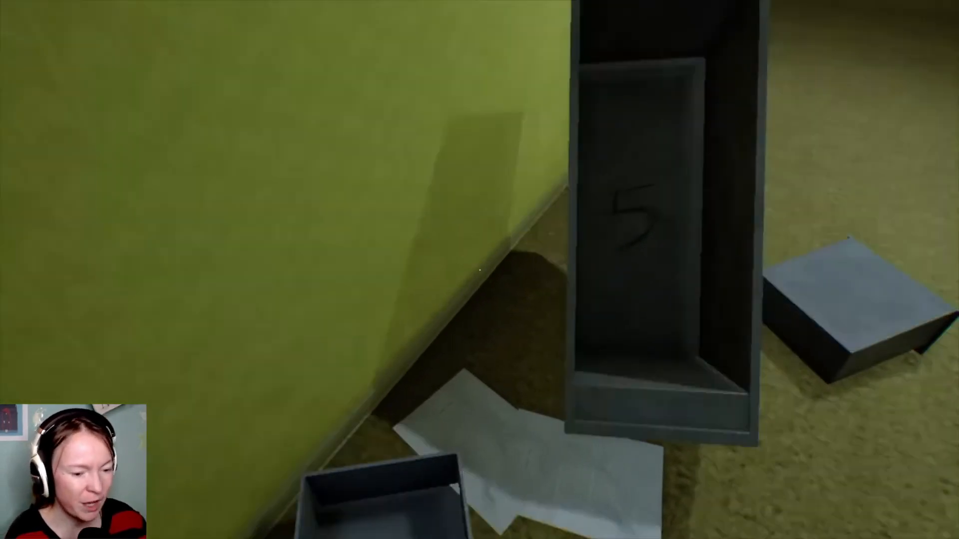
mouse_move(477, 271)
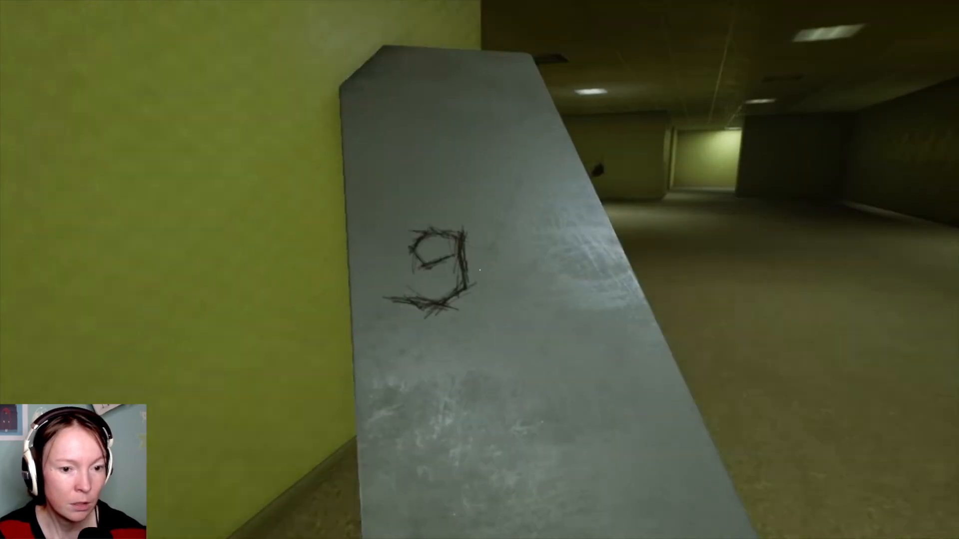
mouse_move(478, 271)
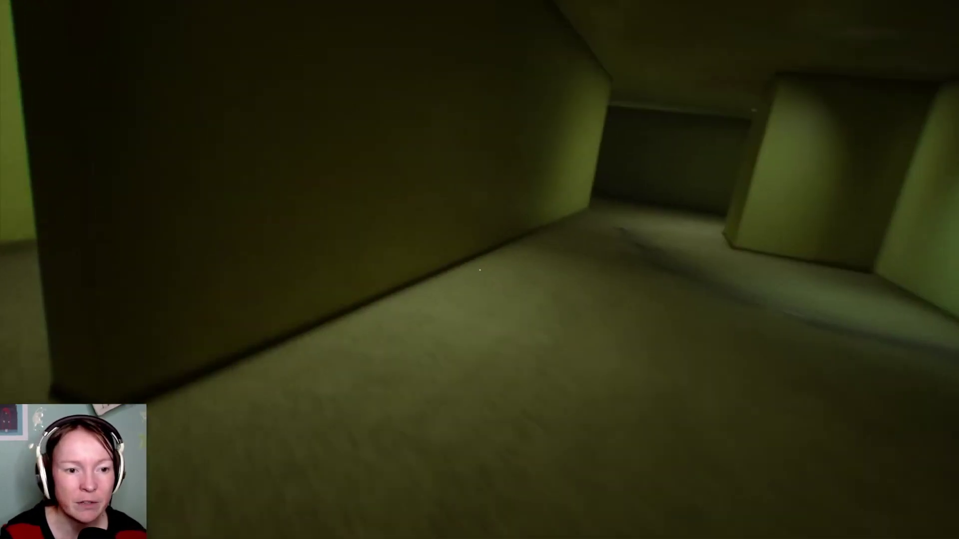
mouse_move(477, 269)
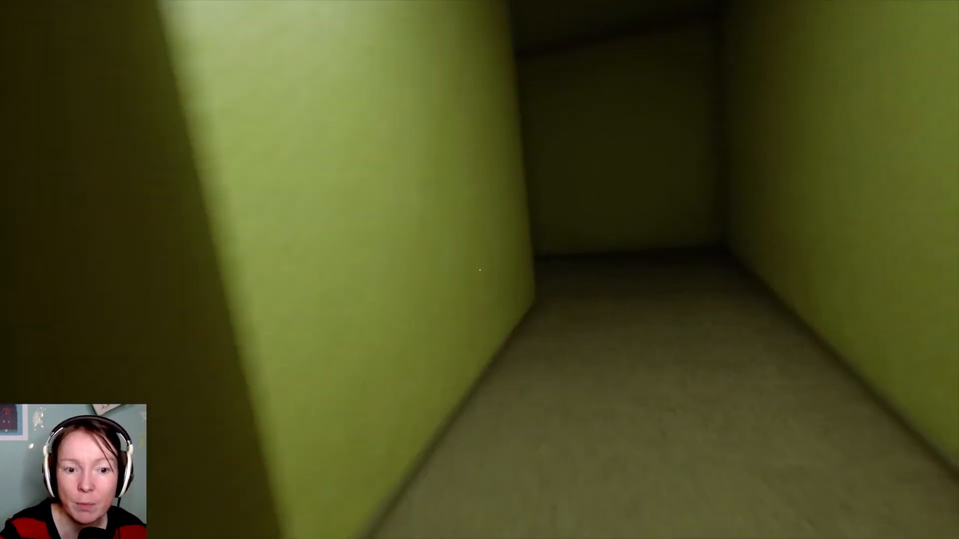
- Walk forward down the long, dim yellow corridors
key("w")
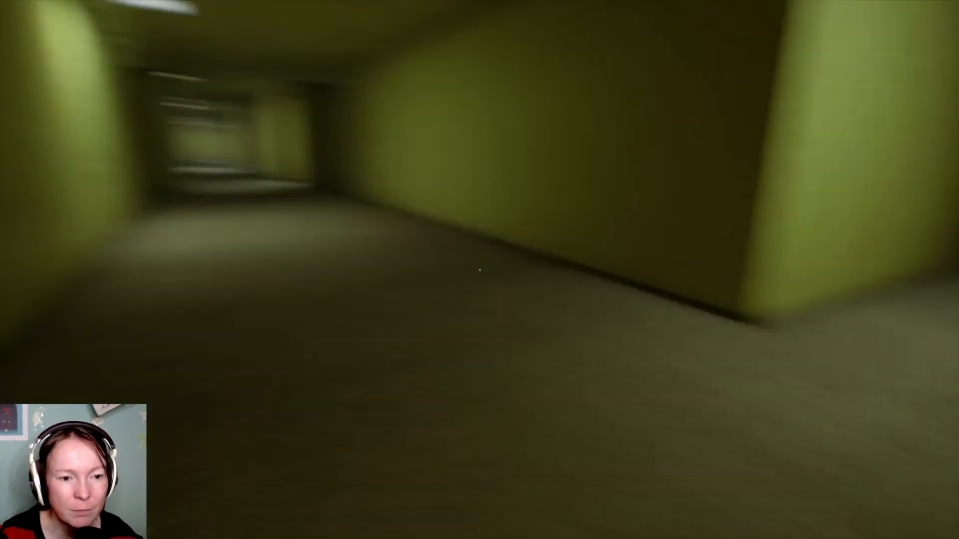
key("w")
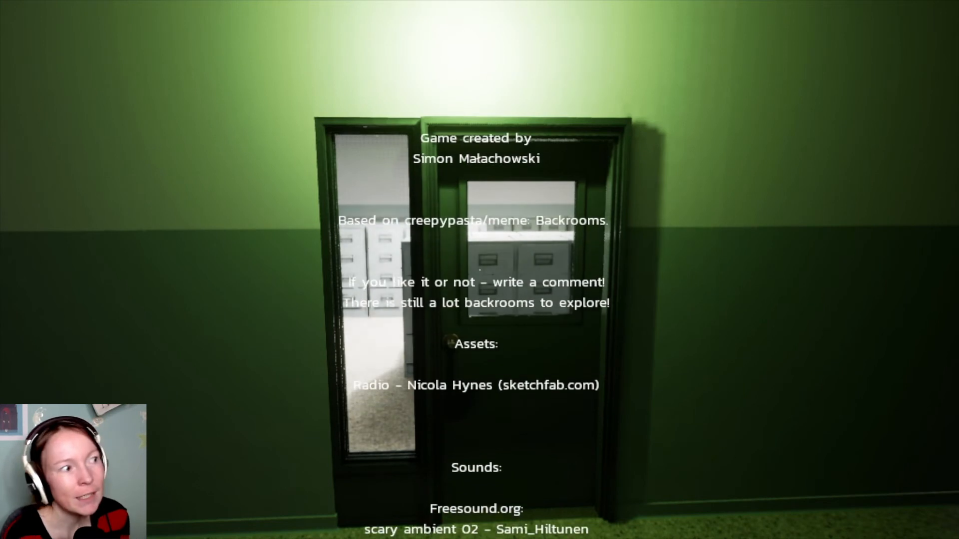
- Scroll the end credits down to the Unreal Engine and Megascans copyright lines
scroll("down", 3)
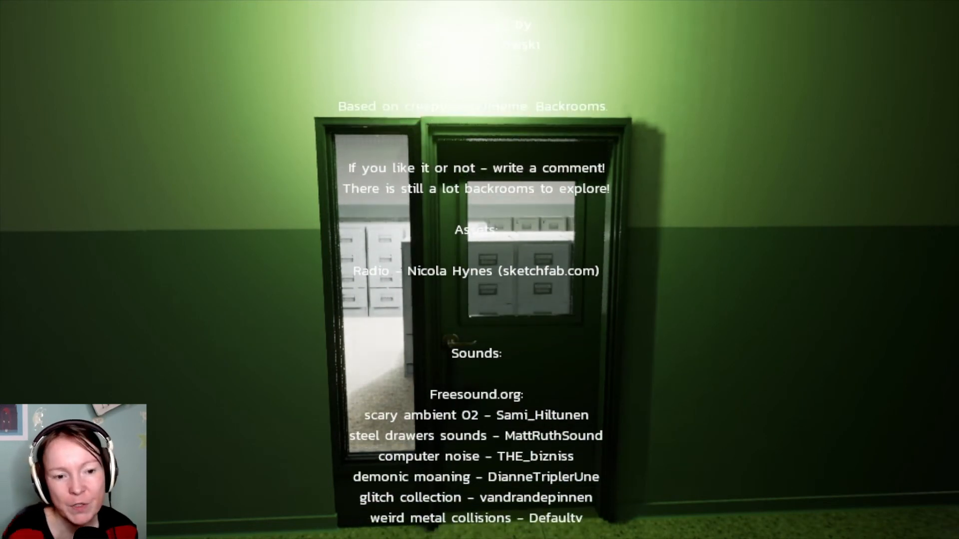
scroll("down", 3)
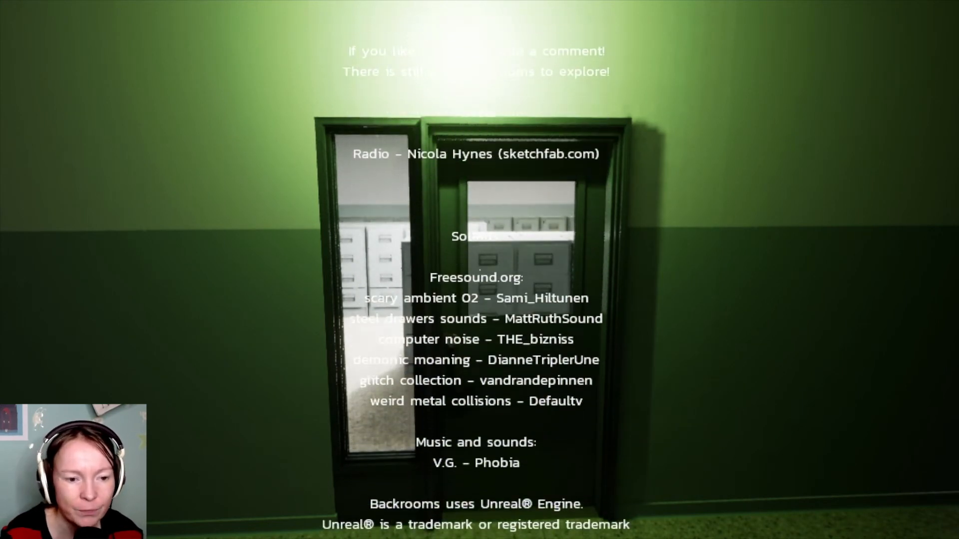
scroll("down", 3)
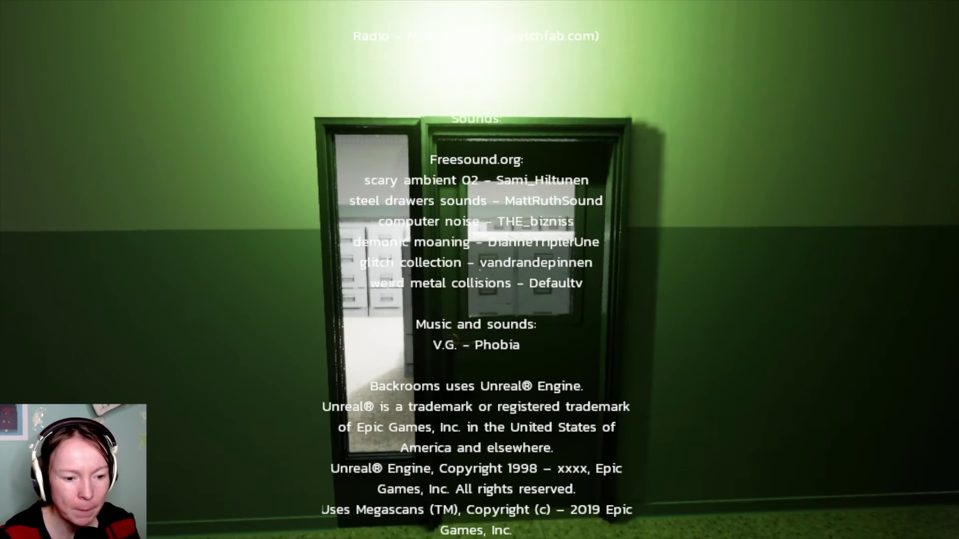
scroll("down", 3)
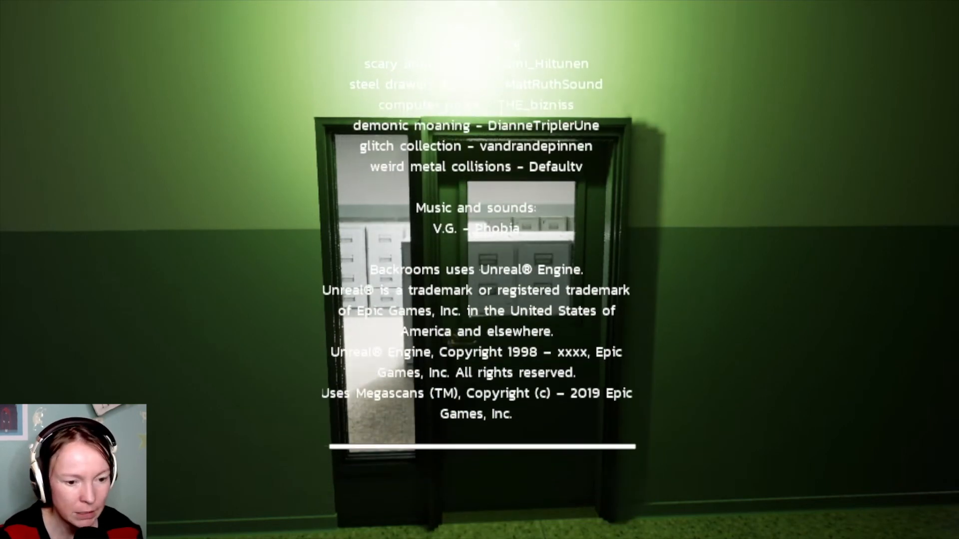